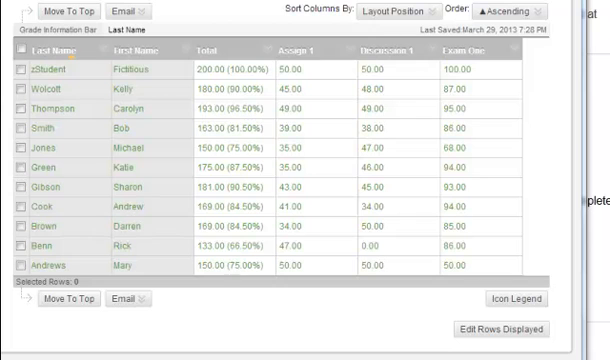
mouse_move(435, 70)
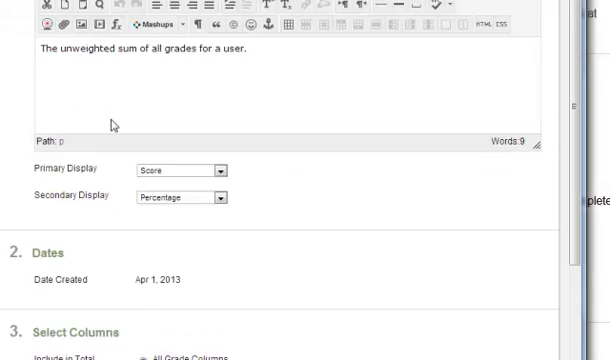
scroll(down, 3)
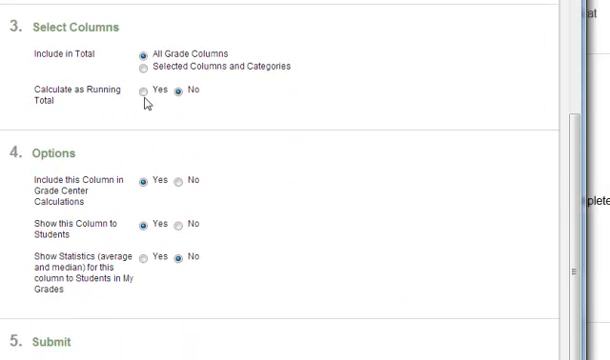